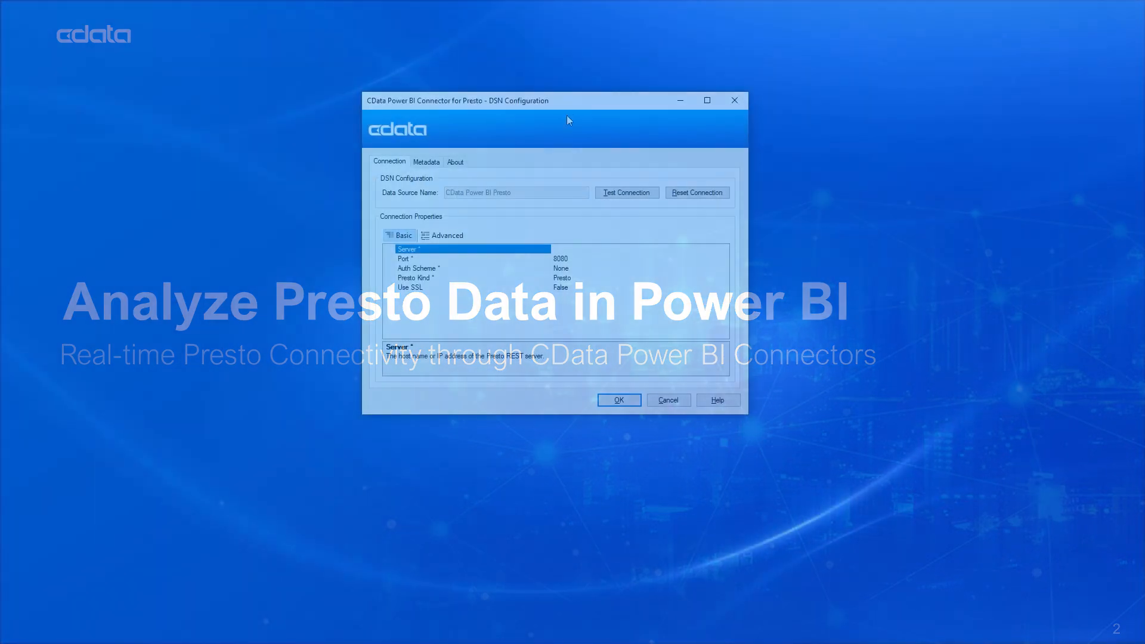
Step: Set the Presto DSN Server to 192.168.1.197 and pass the connection test
text(192.168.1.197)
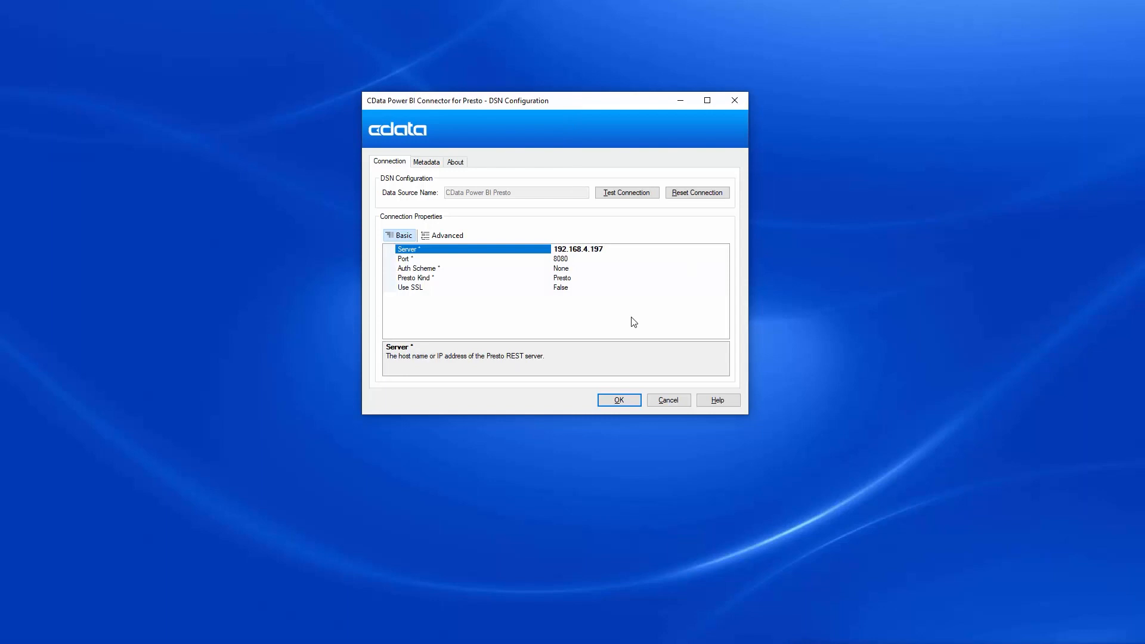
mouse_move(585, 272)
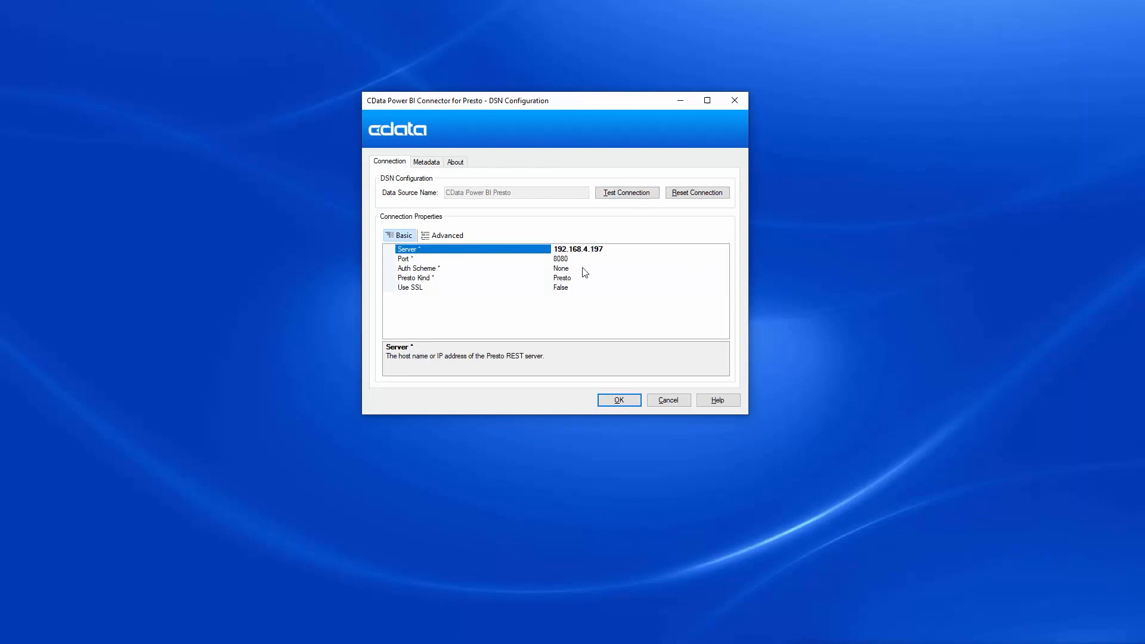
mouse_move(626, 192)
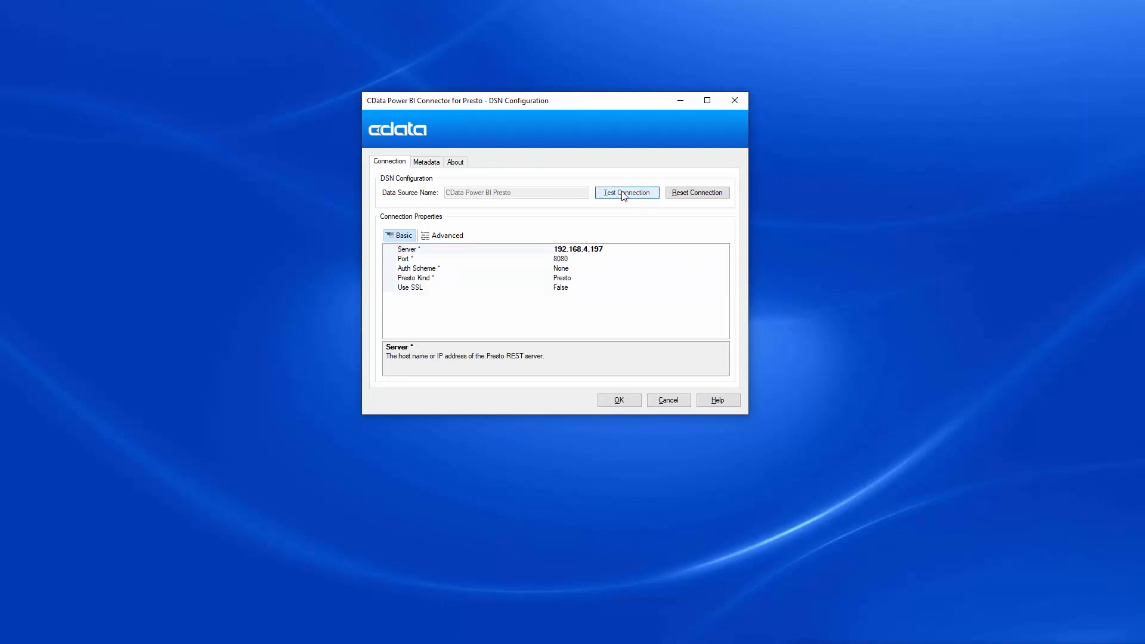
click(625, 193)
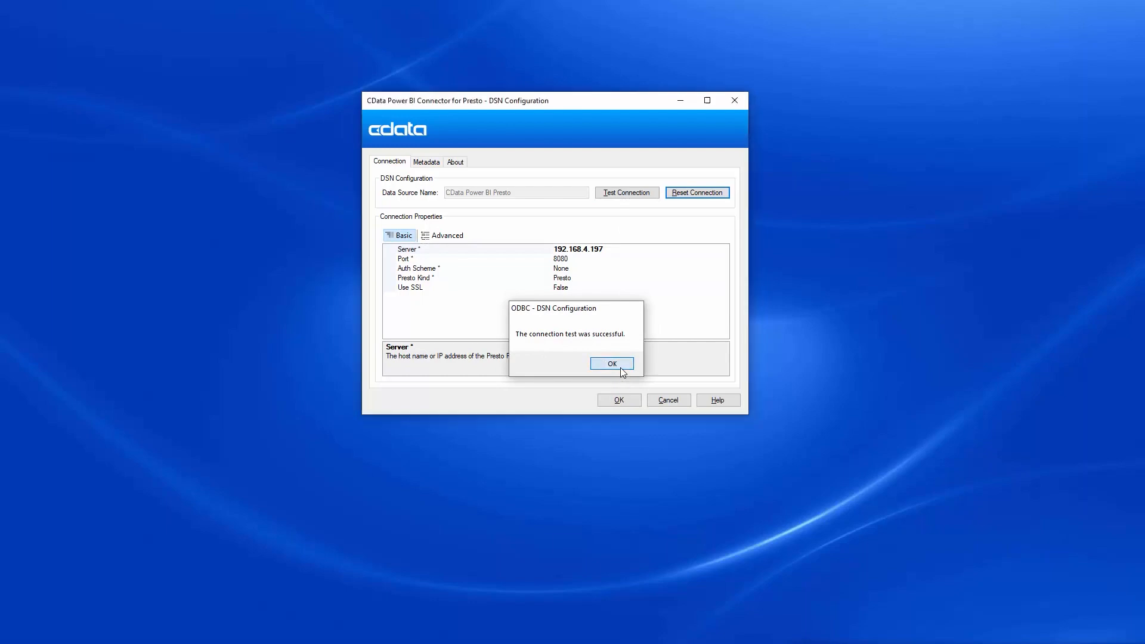
click(611, 363)
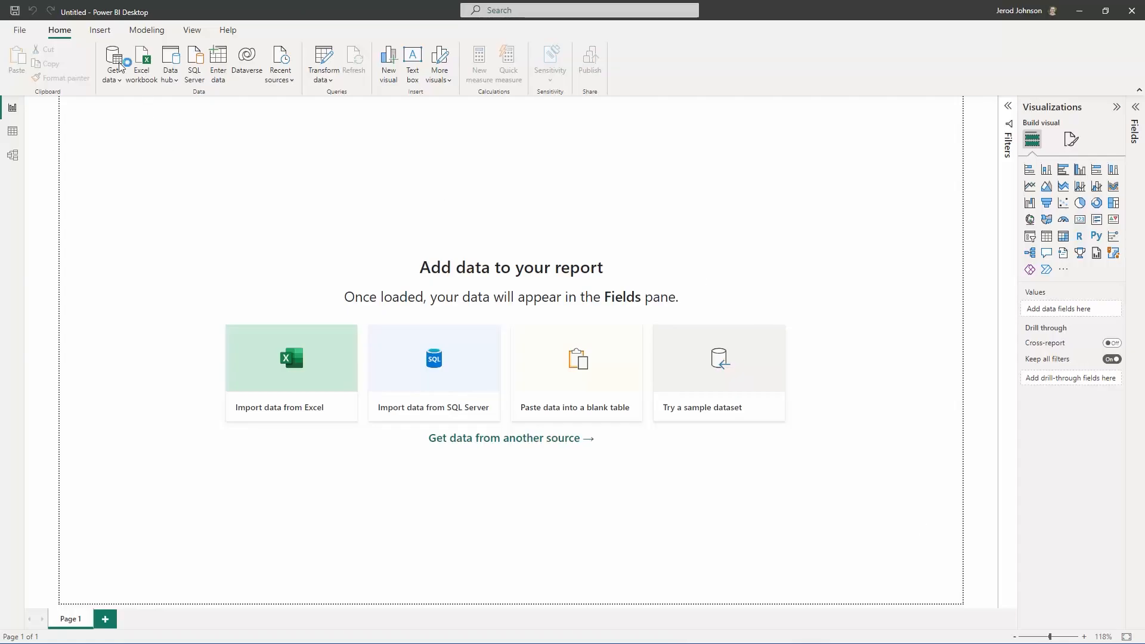
Step: Find and choose the CData Presto connector from Get data
click(112, 66)
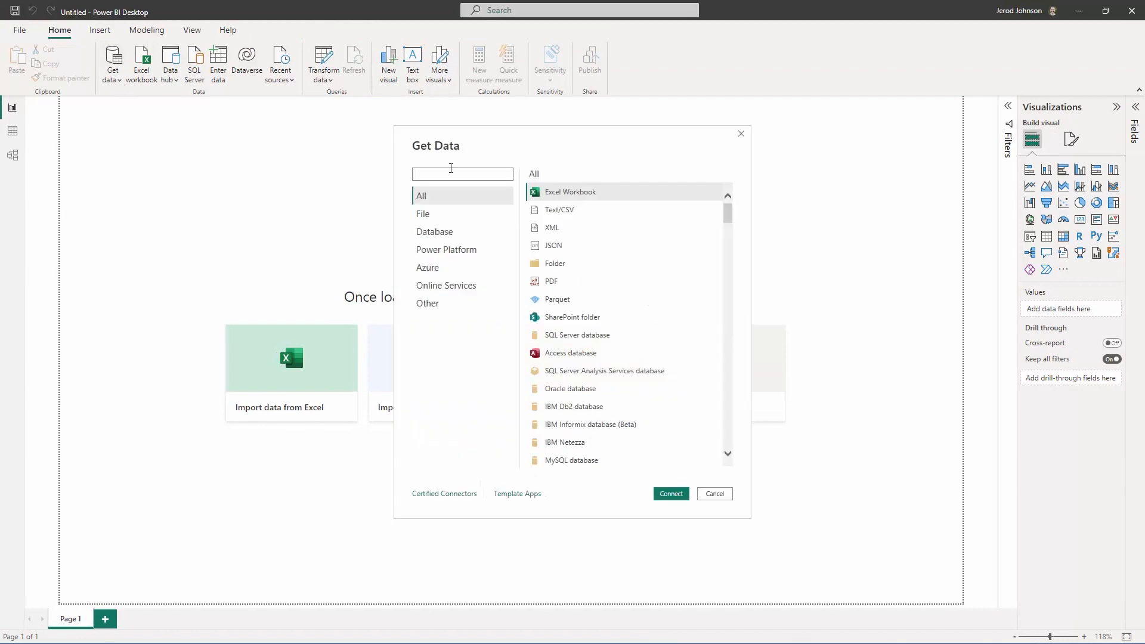
text(Presto)
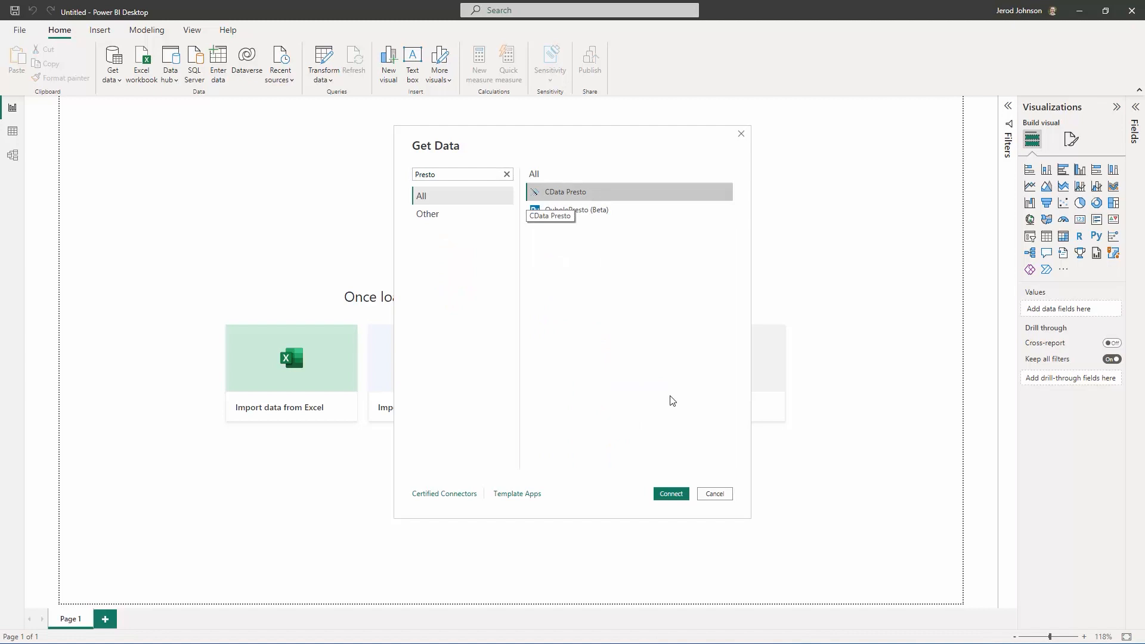
click(670, 494)
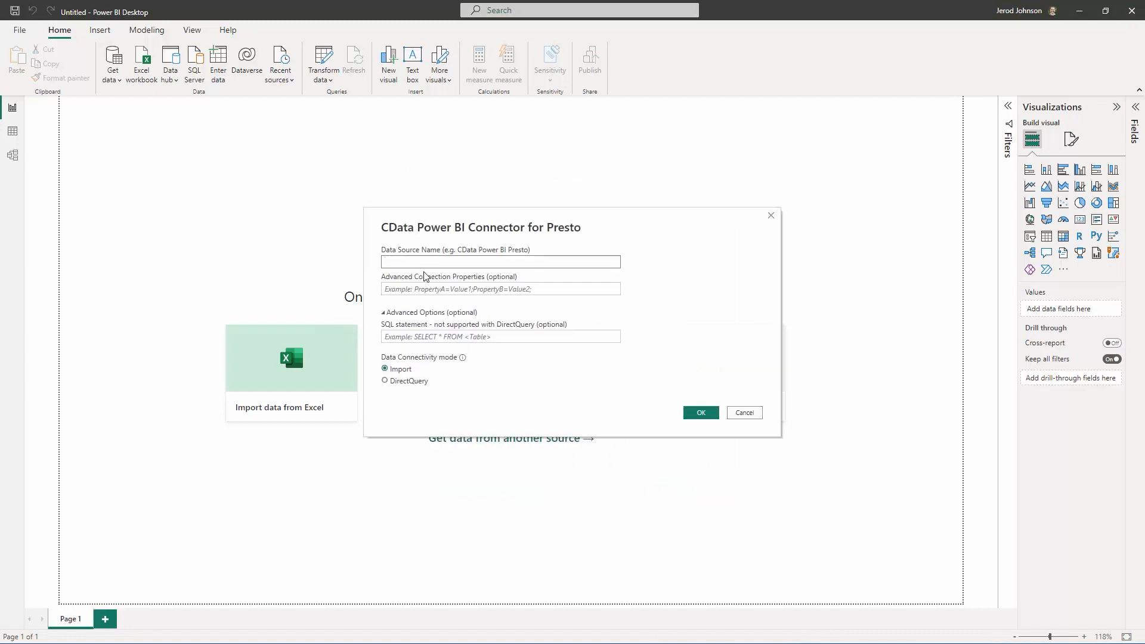
Step: Connect to DSN 'CData Power BI Presto' in DirectQuery mode
text(CData Po)
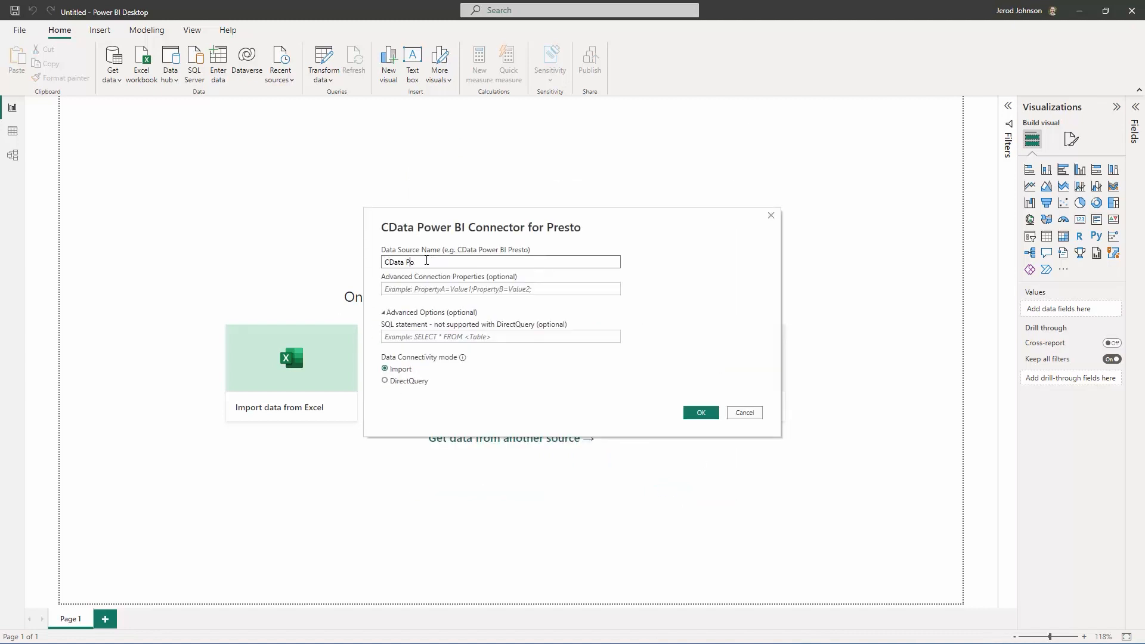
text(Power BI Presto)
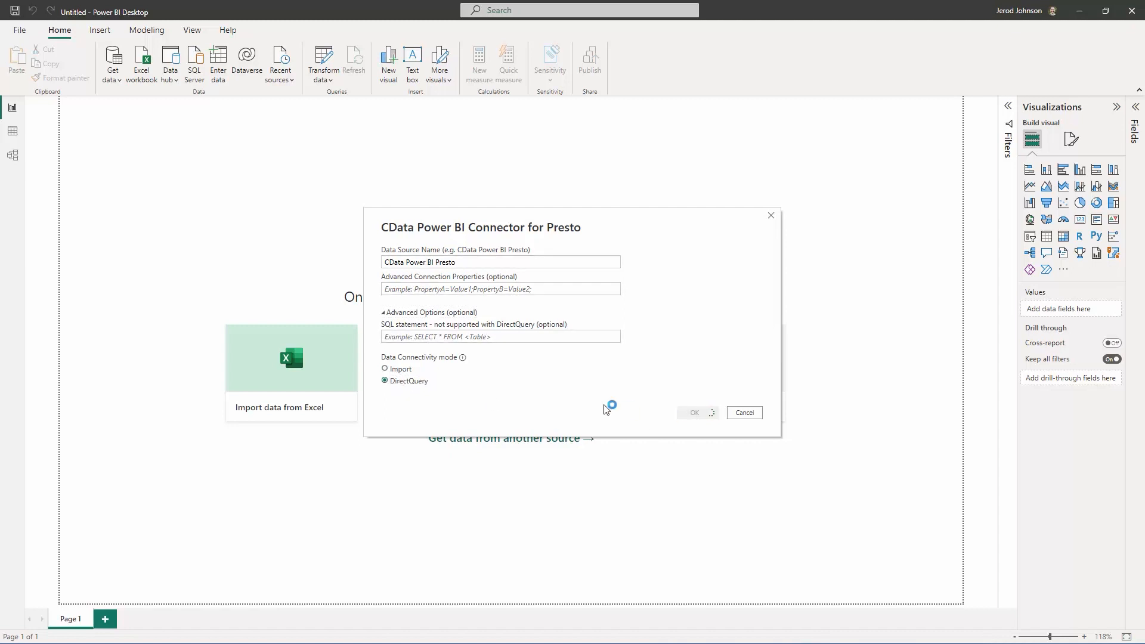
click(744, 413)
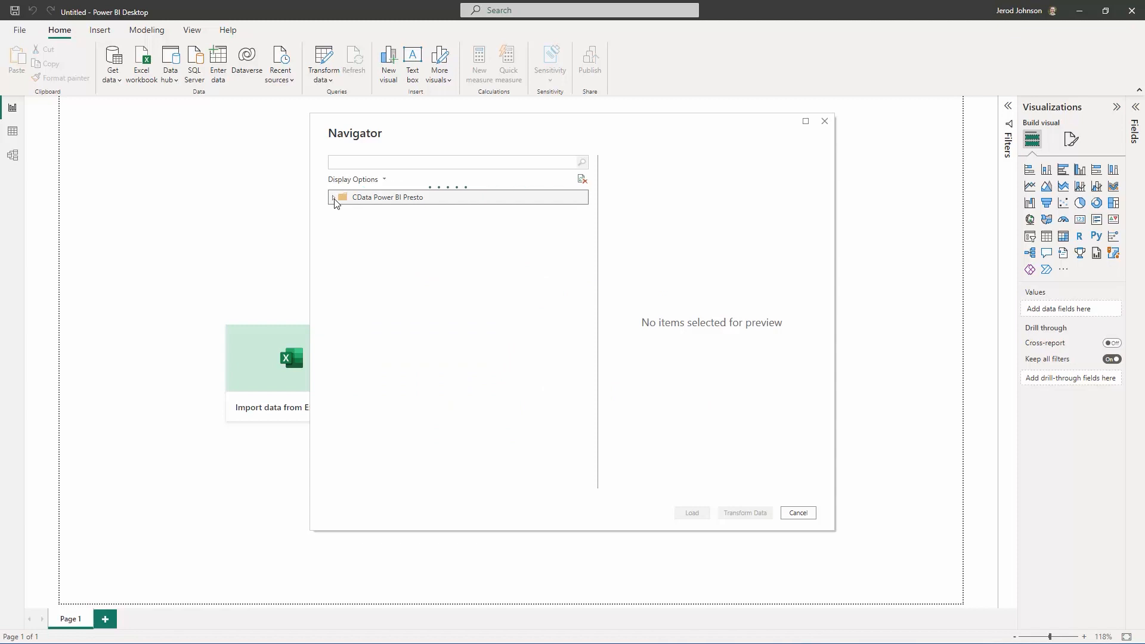
Step: Expand CData Power BI Presto > mysql > crm in Navigator to list its tables
click(336, 197)
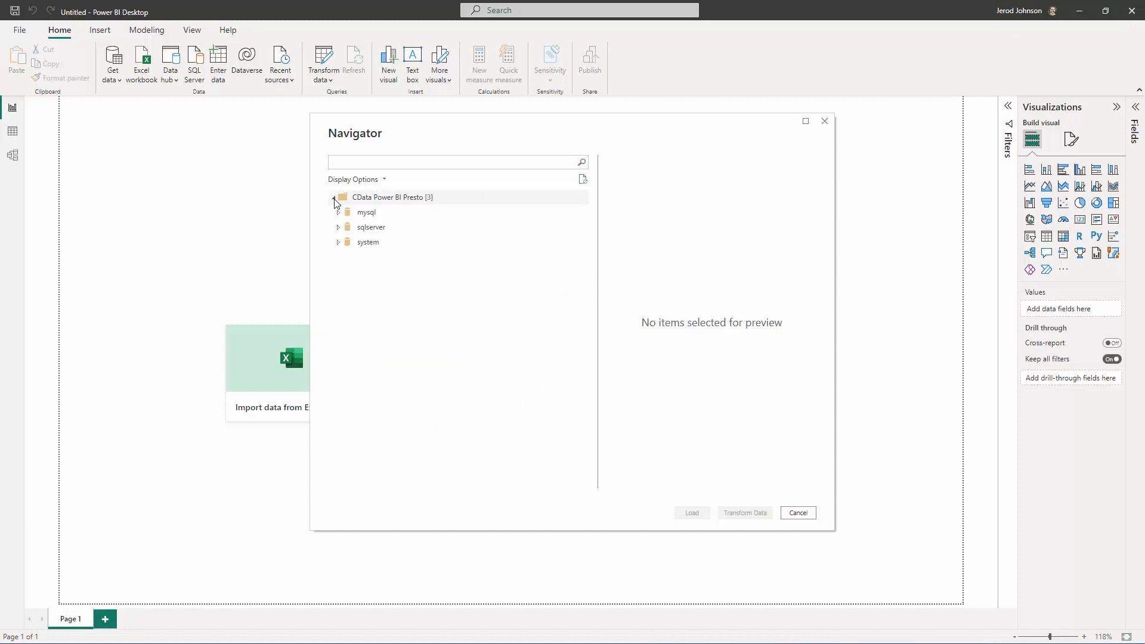
click(366, 212)
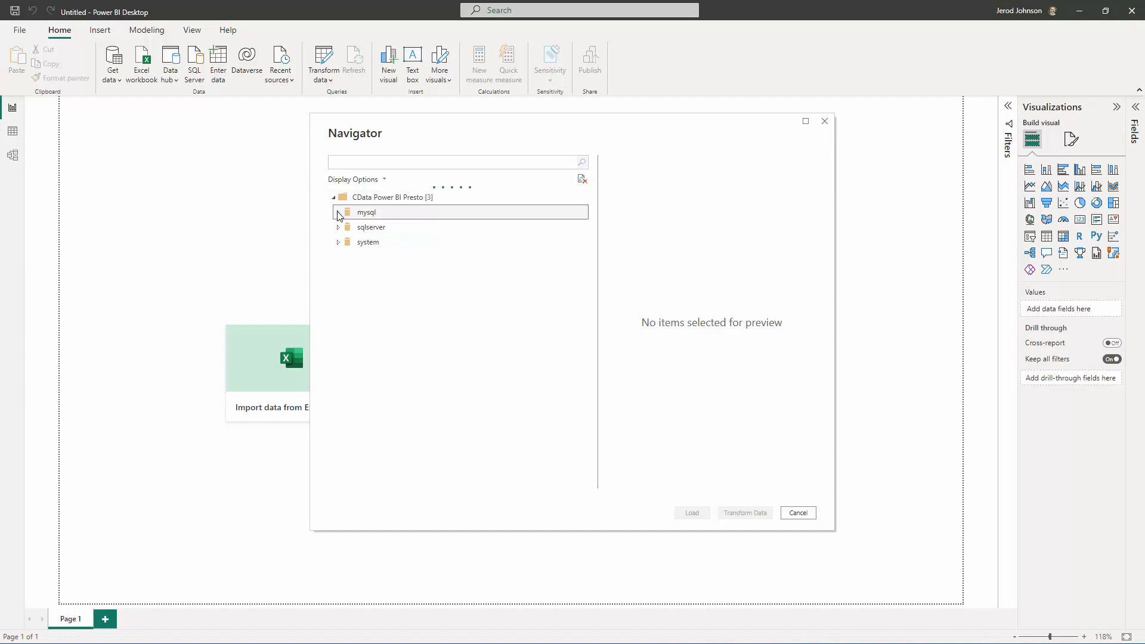
click(337, 213)
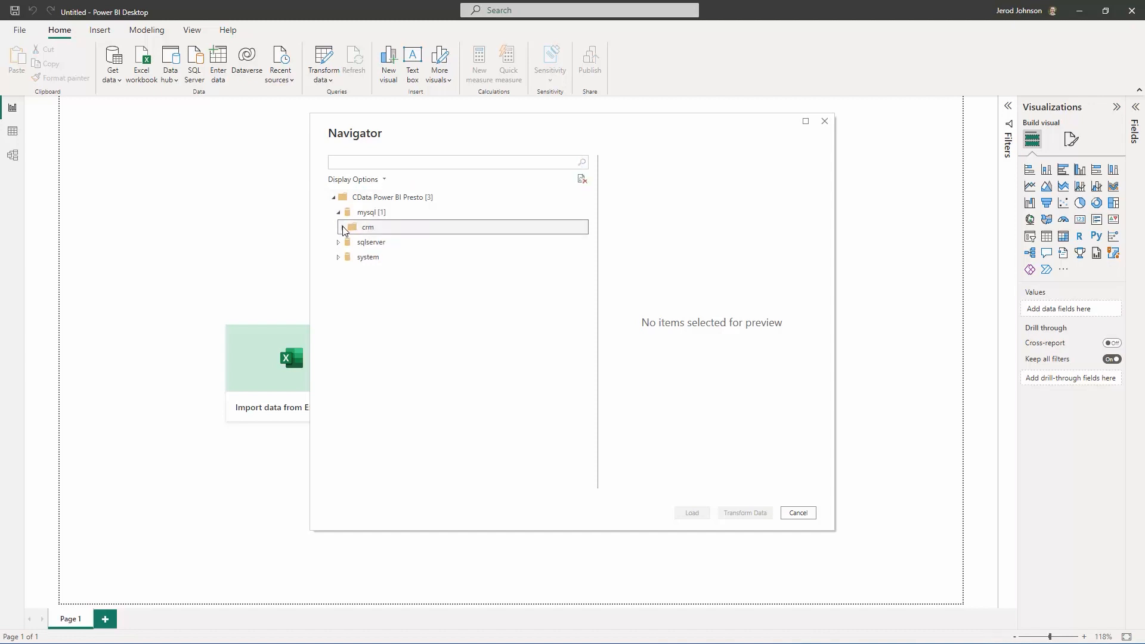
click(356, 242)
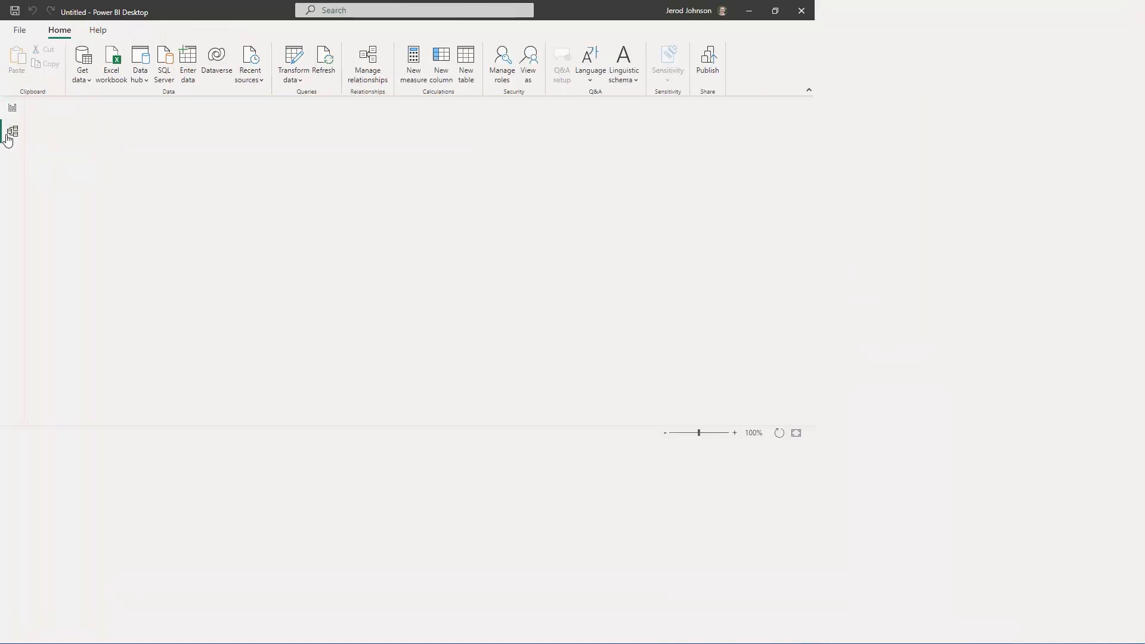
Step: Link account to opportunity one-to-many in Model view and return to the report
click(12, 131)
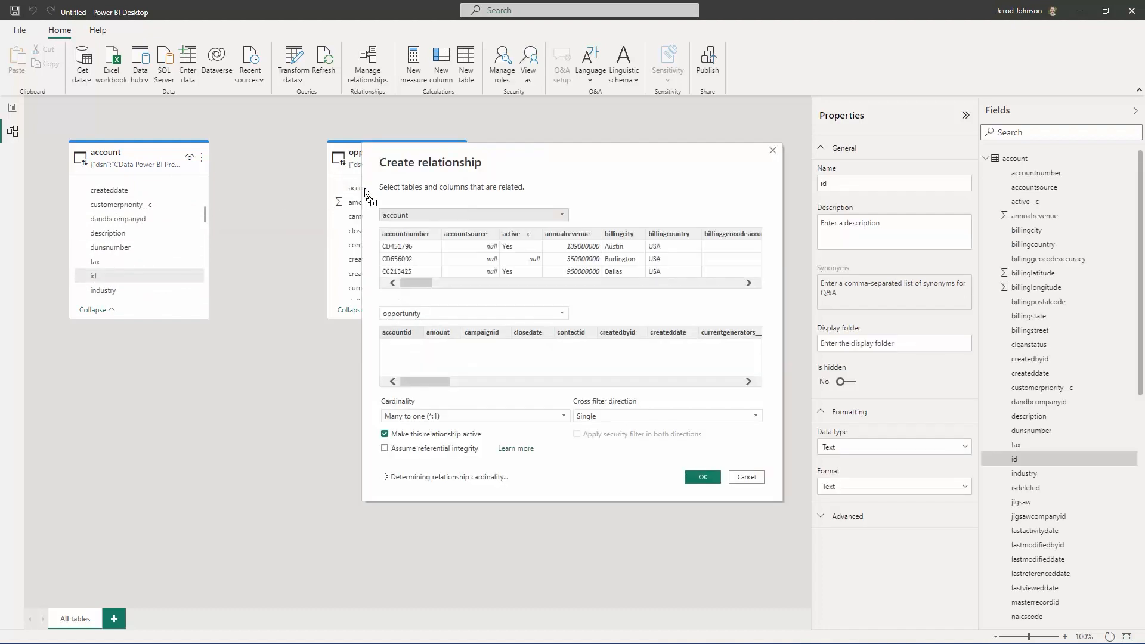
click(412, 332)
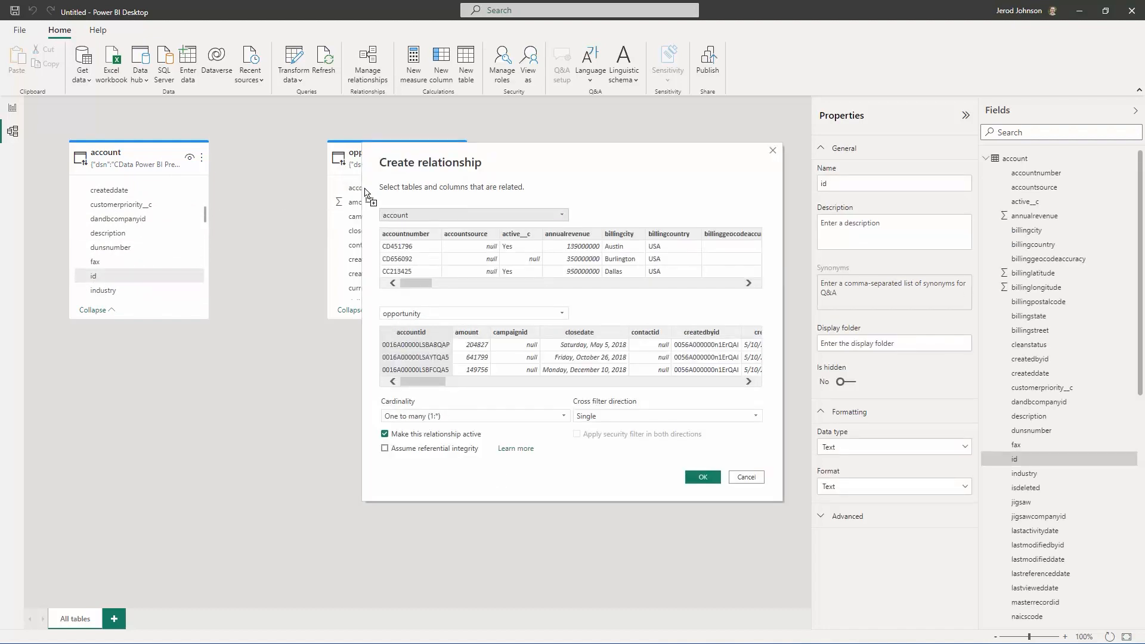
click(701, 478)
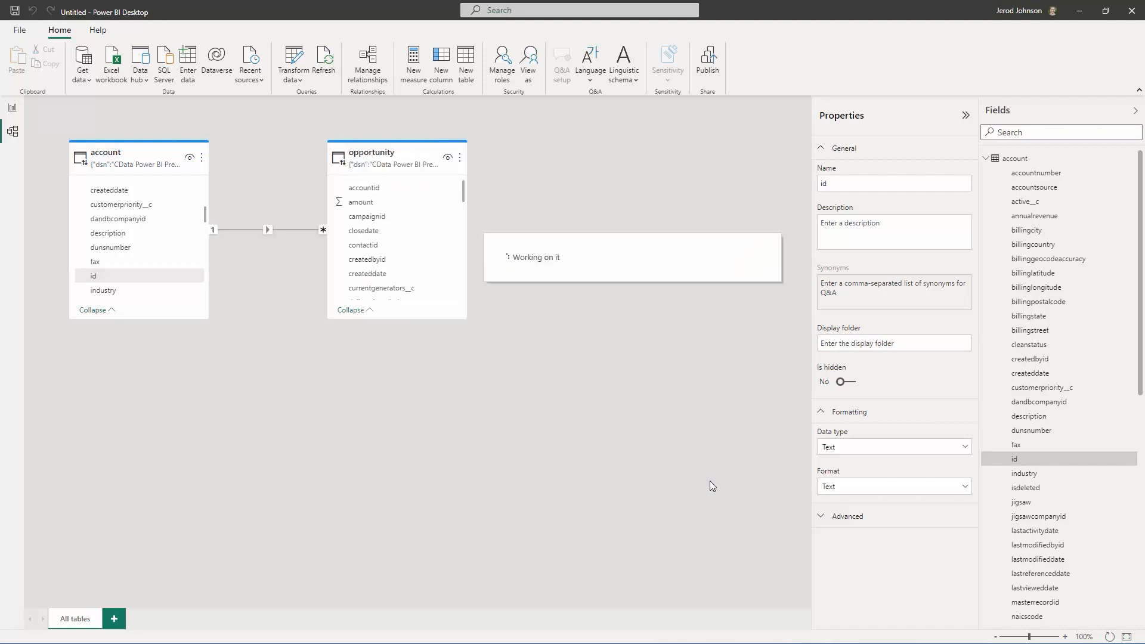
click(12, 108)
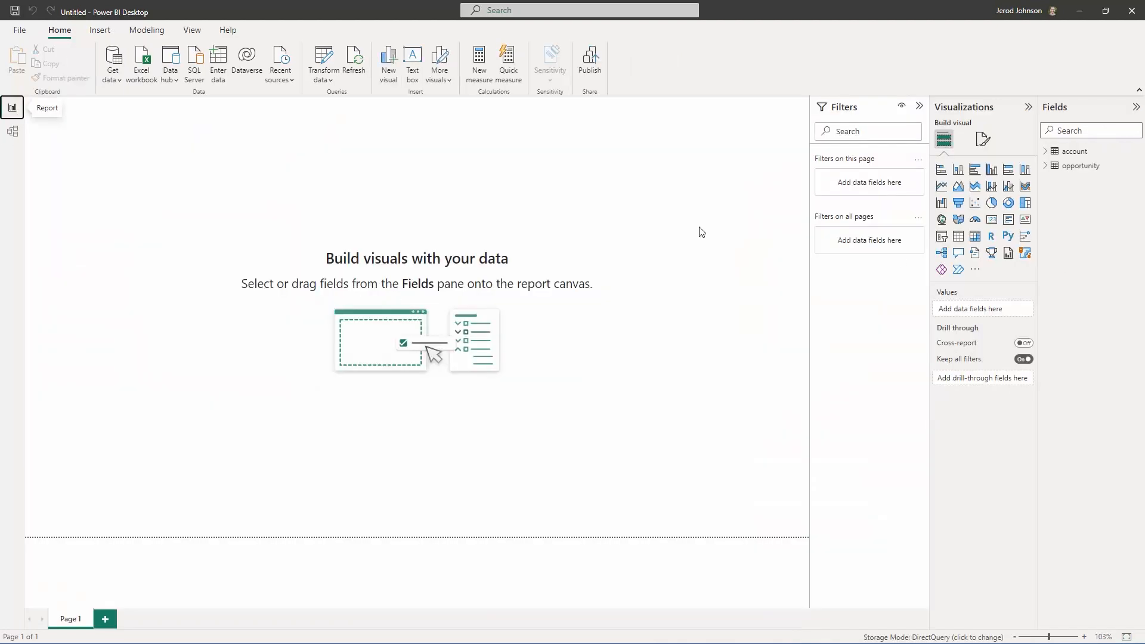
Step: Map account billingstate with summed opportunity amount as the value
click(1075, 151)
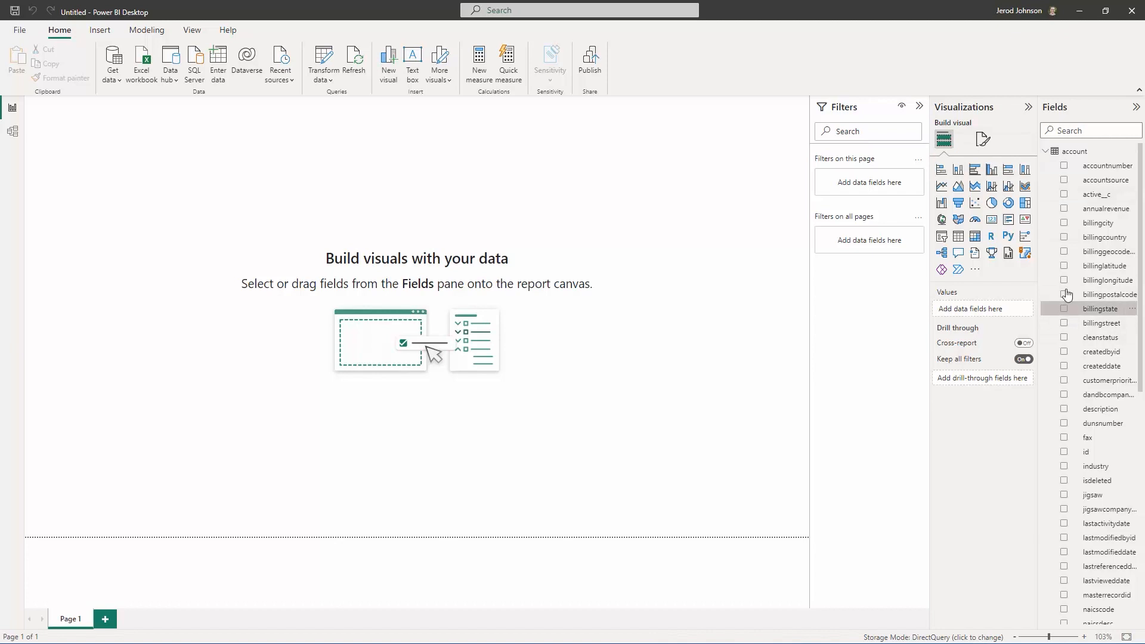
click(1064, 308)
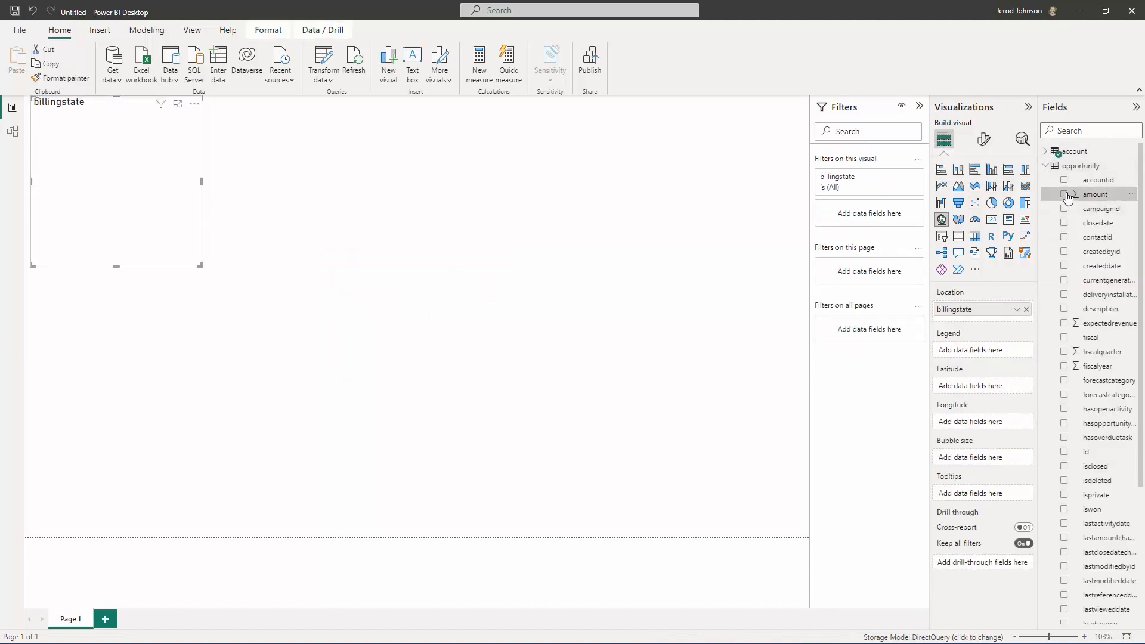
click(1064, 195)
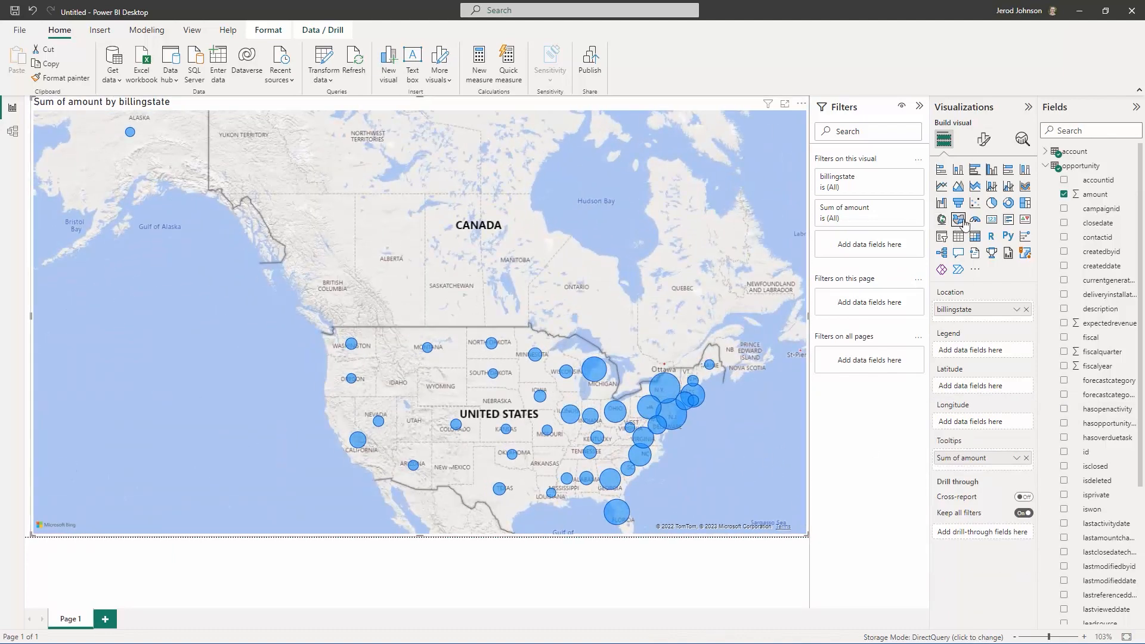
Step: Switch to a filled map with gradient fill colors based on amount
click(983, 138)
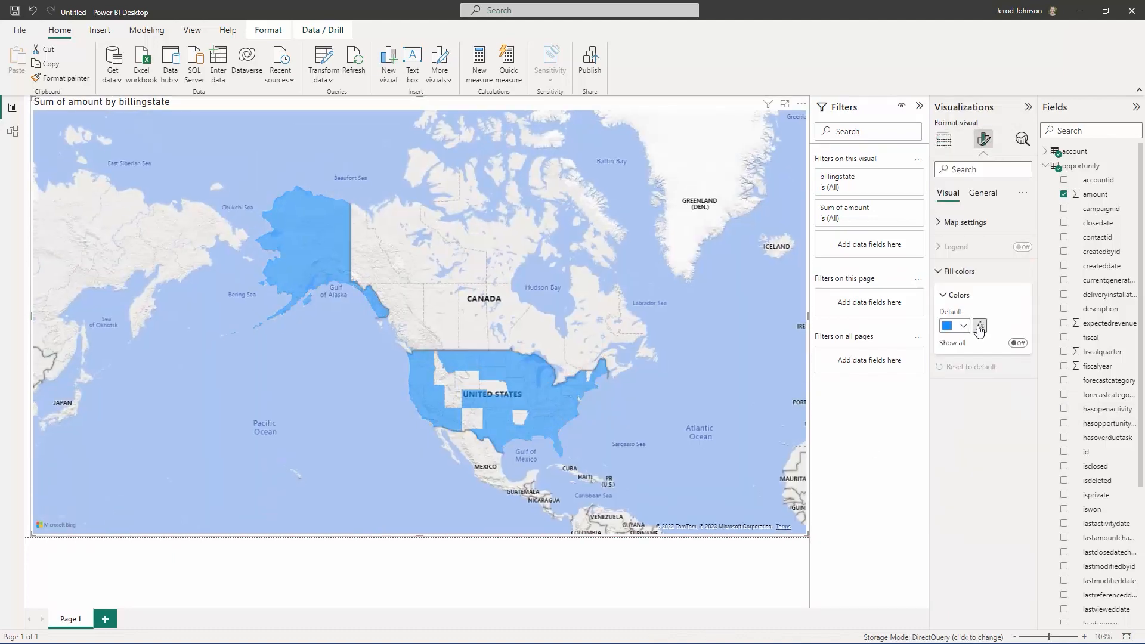
click(980, 325)
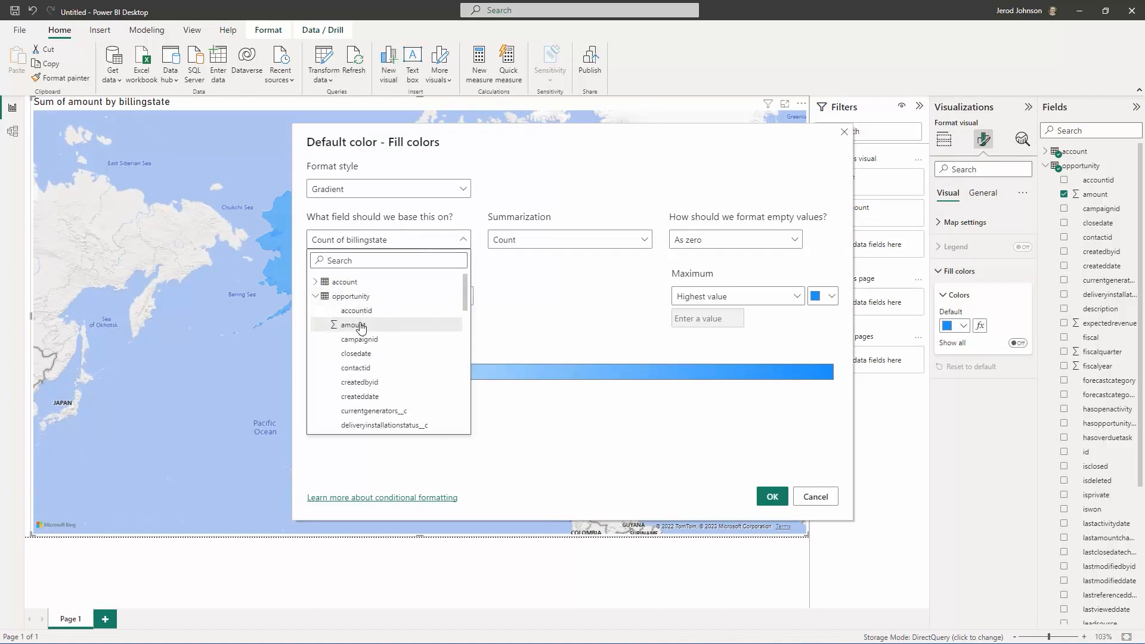
click(815, 496)
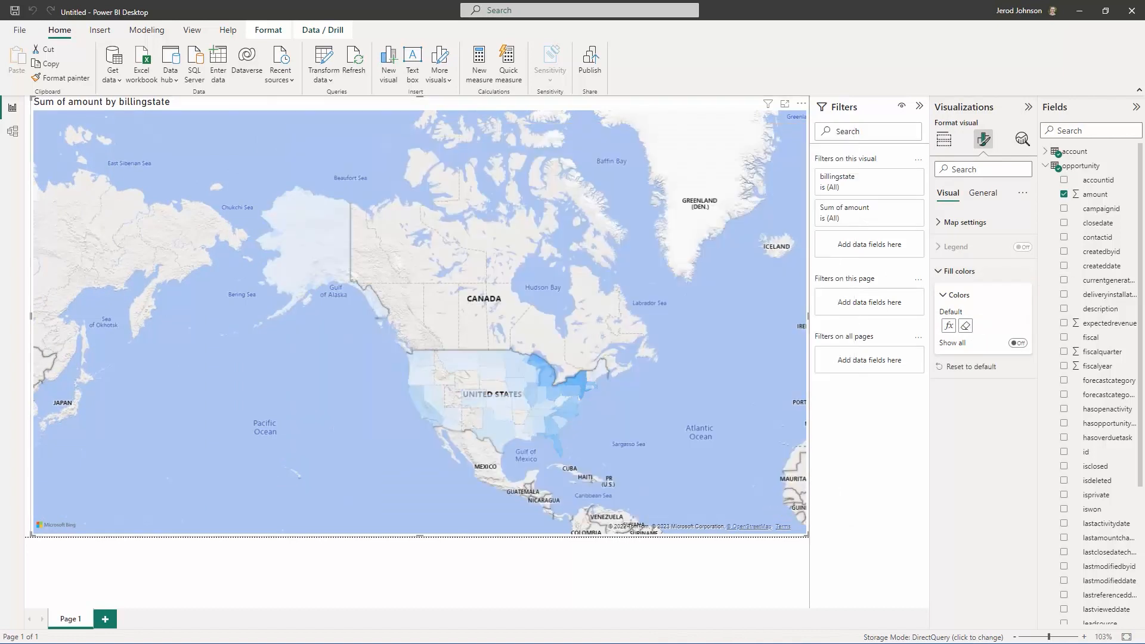
mouse_move(580, 380)
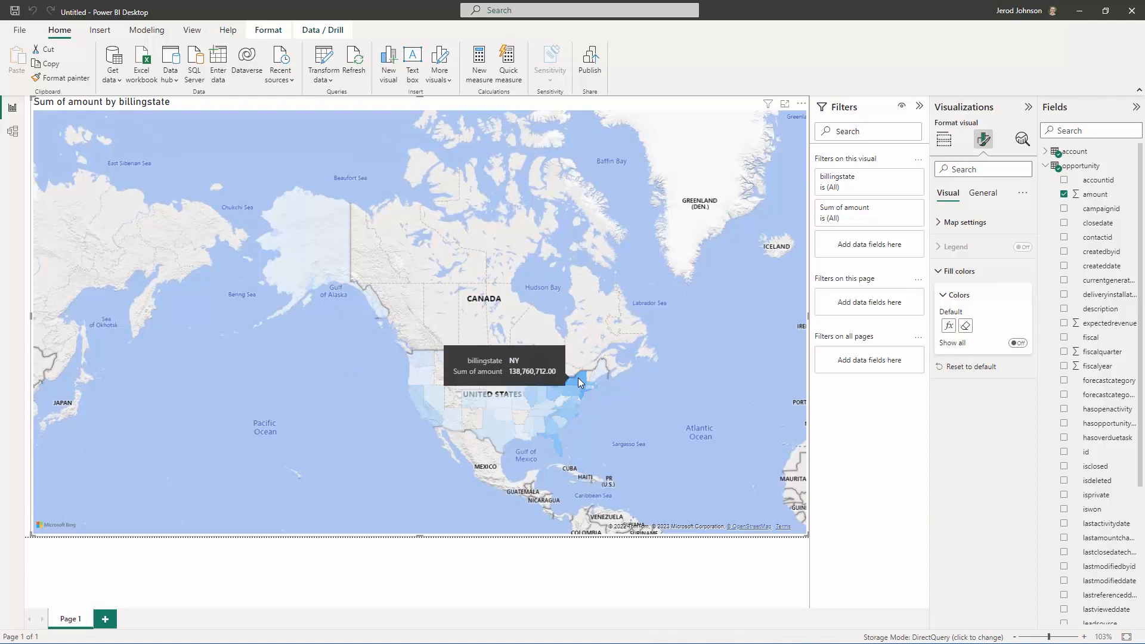
mouse_move(330, 261)
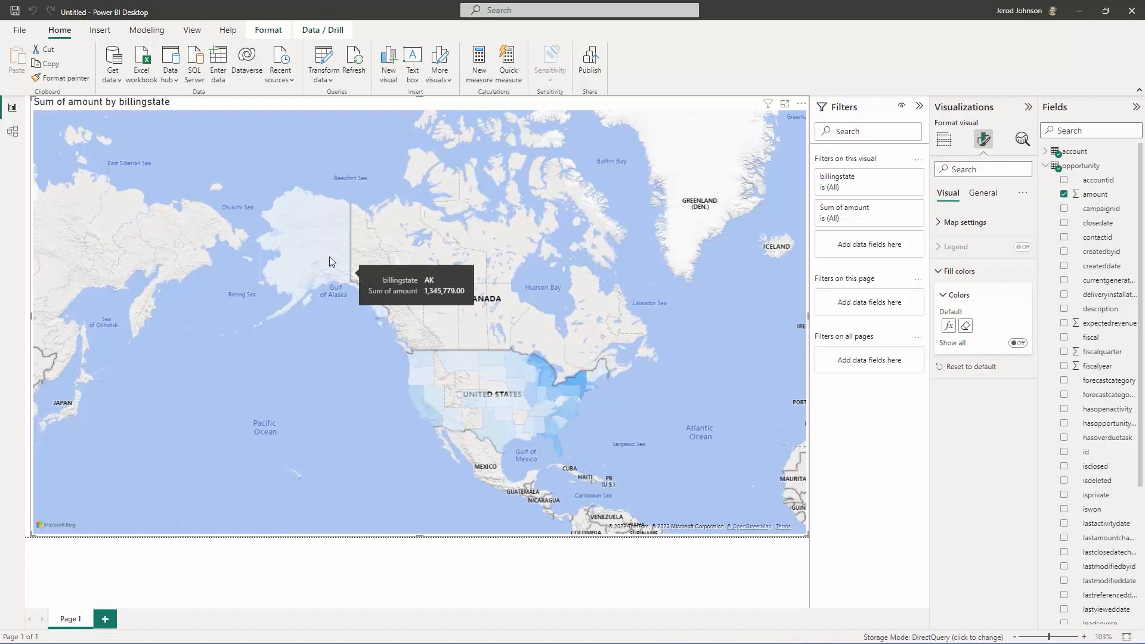
mouse_move(331, 261)
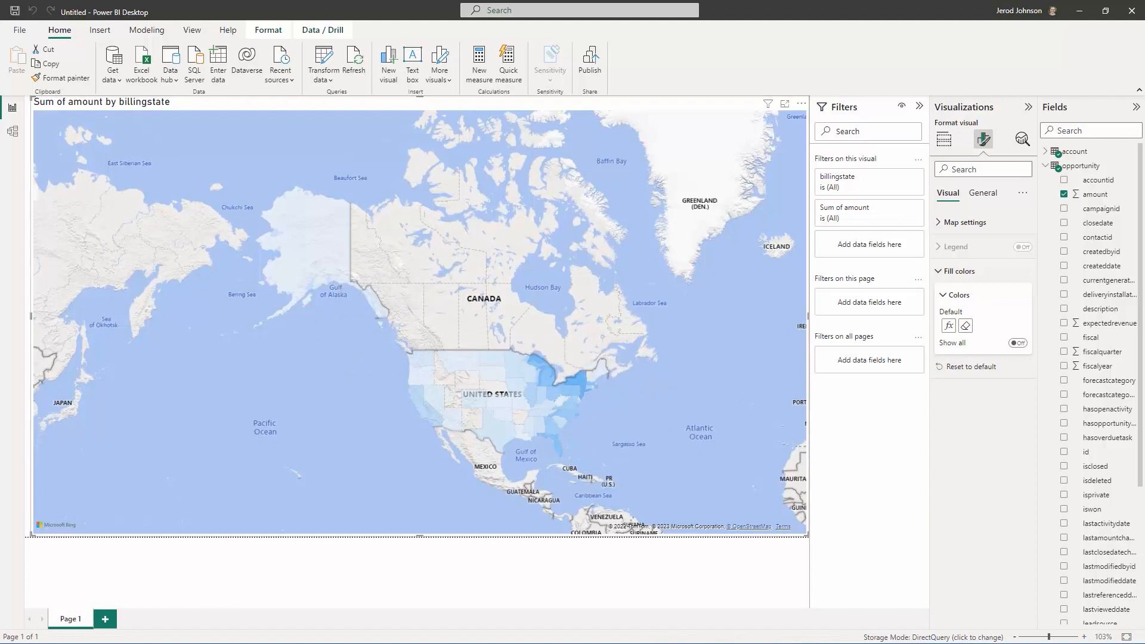